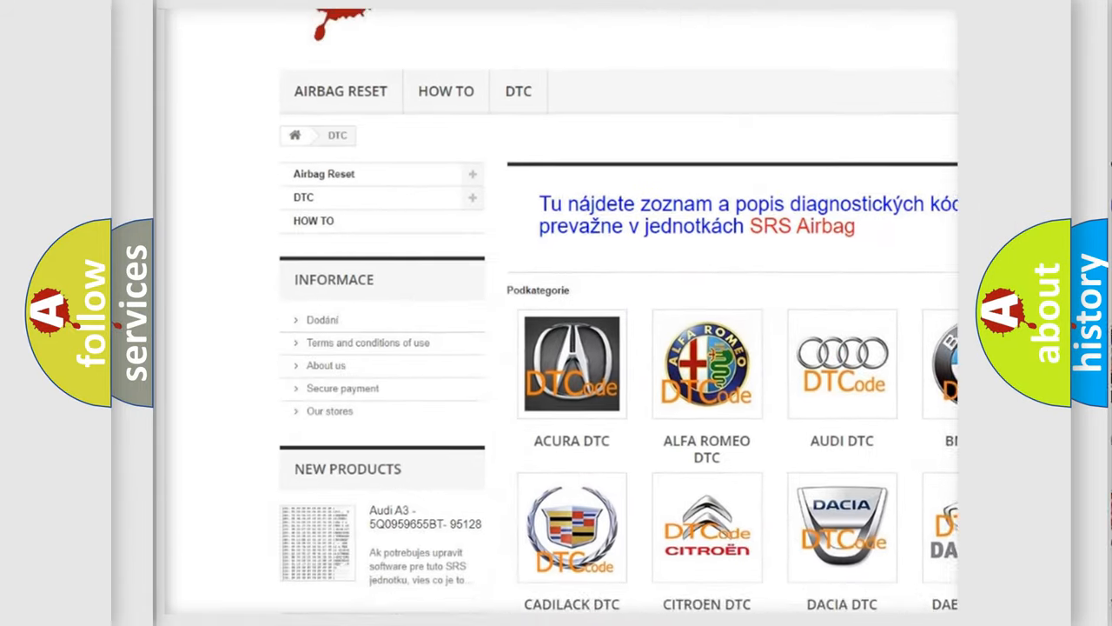
scroll(down, 3)
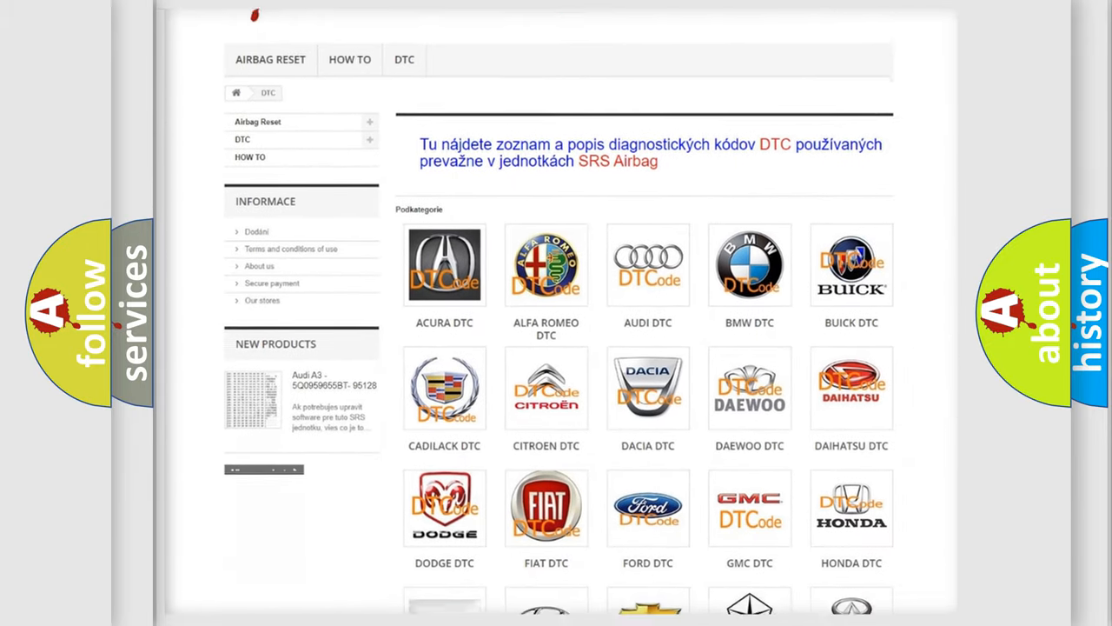
scroll(down, 3)
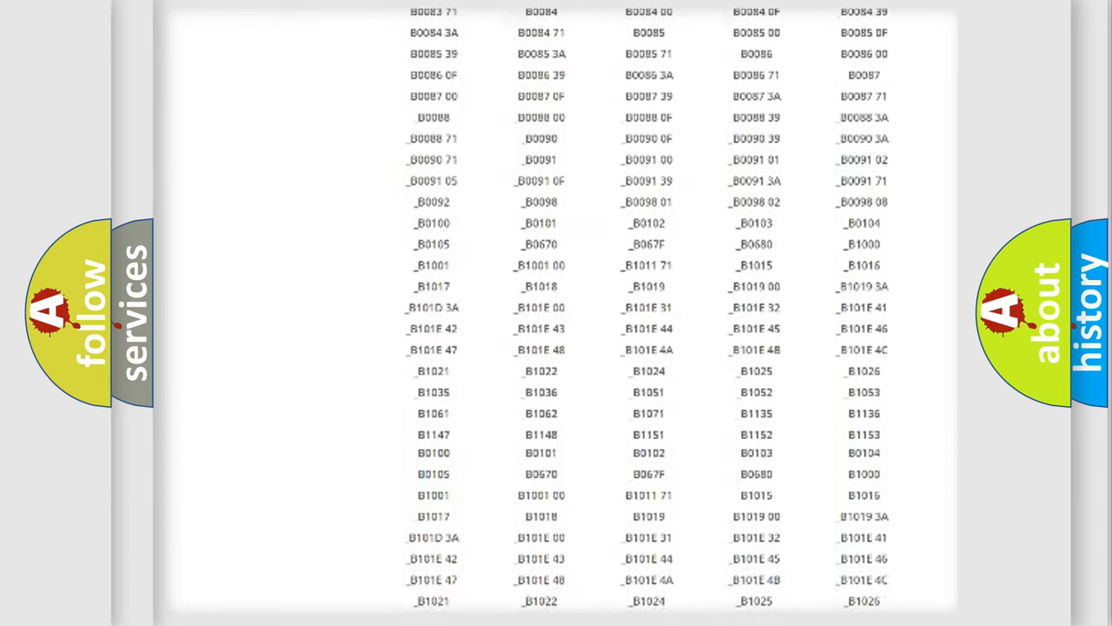
scroll(up, 3)
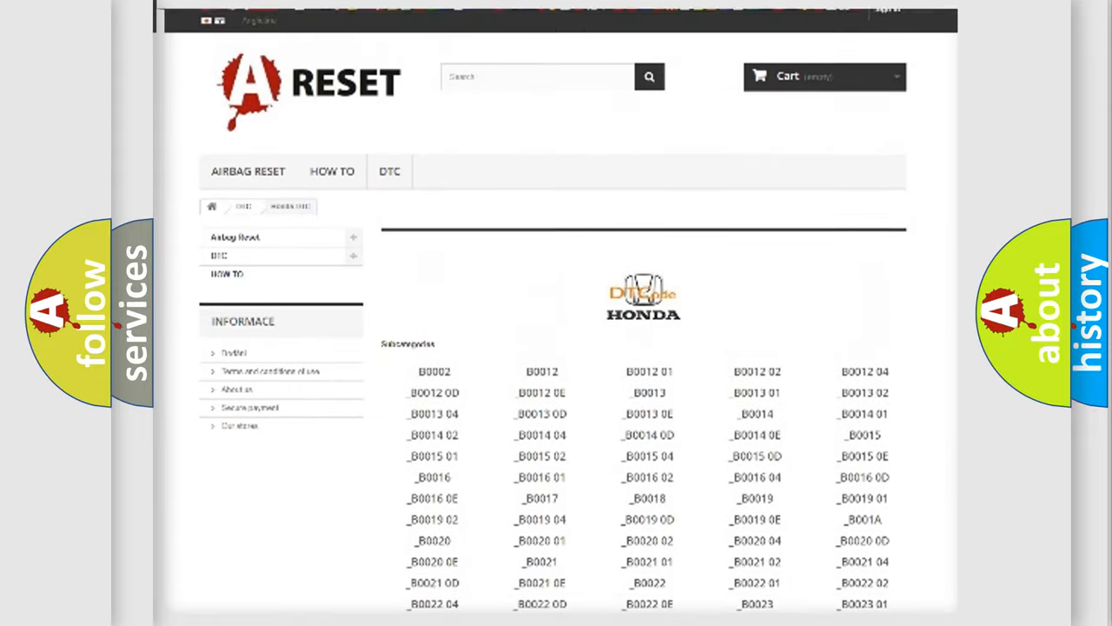